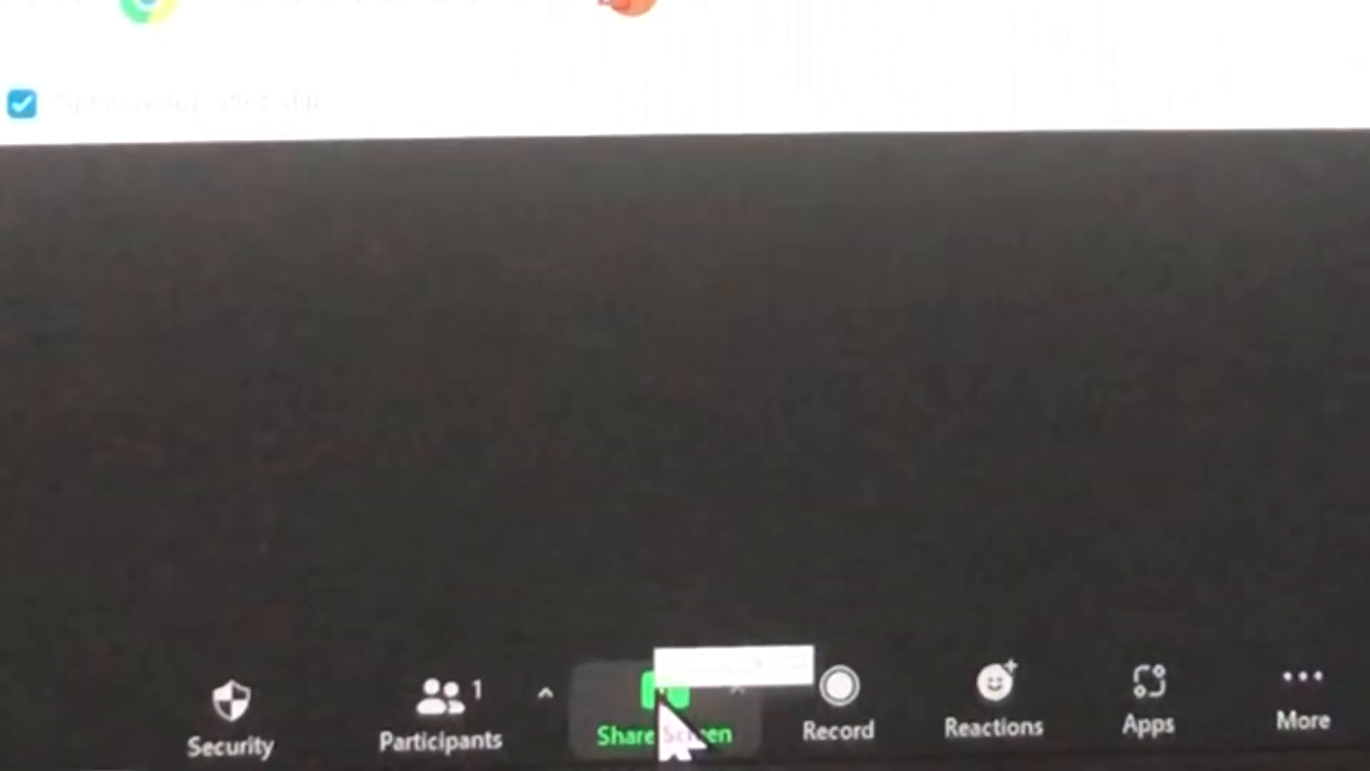
- Share the PowerPoint window via Zoom with Share sound and Optimize for video clip enabled
left_click(671, 708)
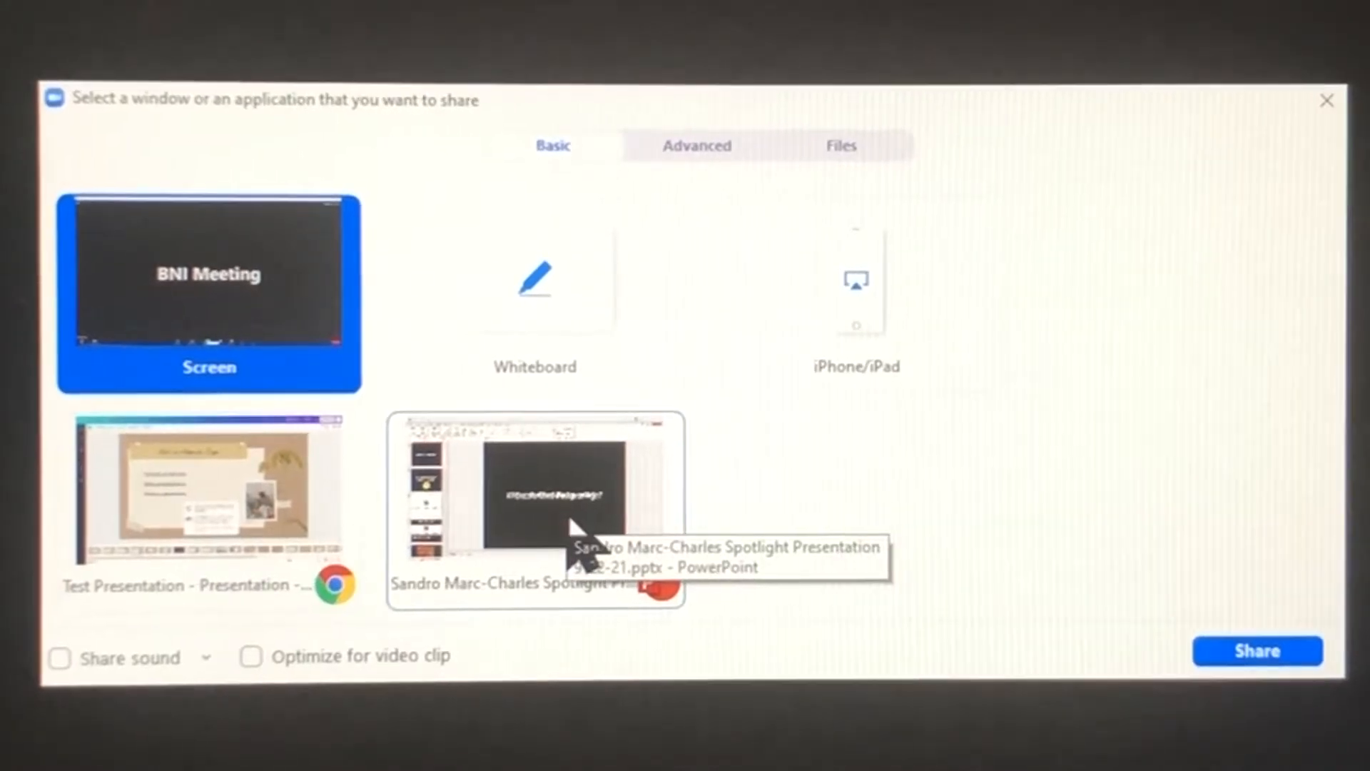
left_click(537, 494)
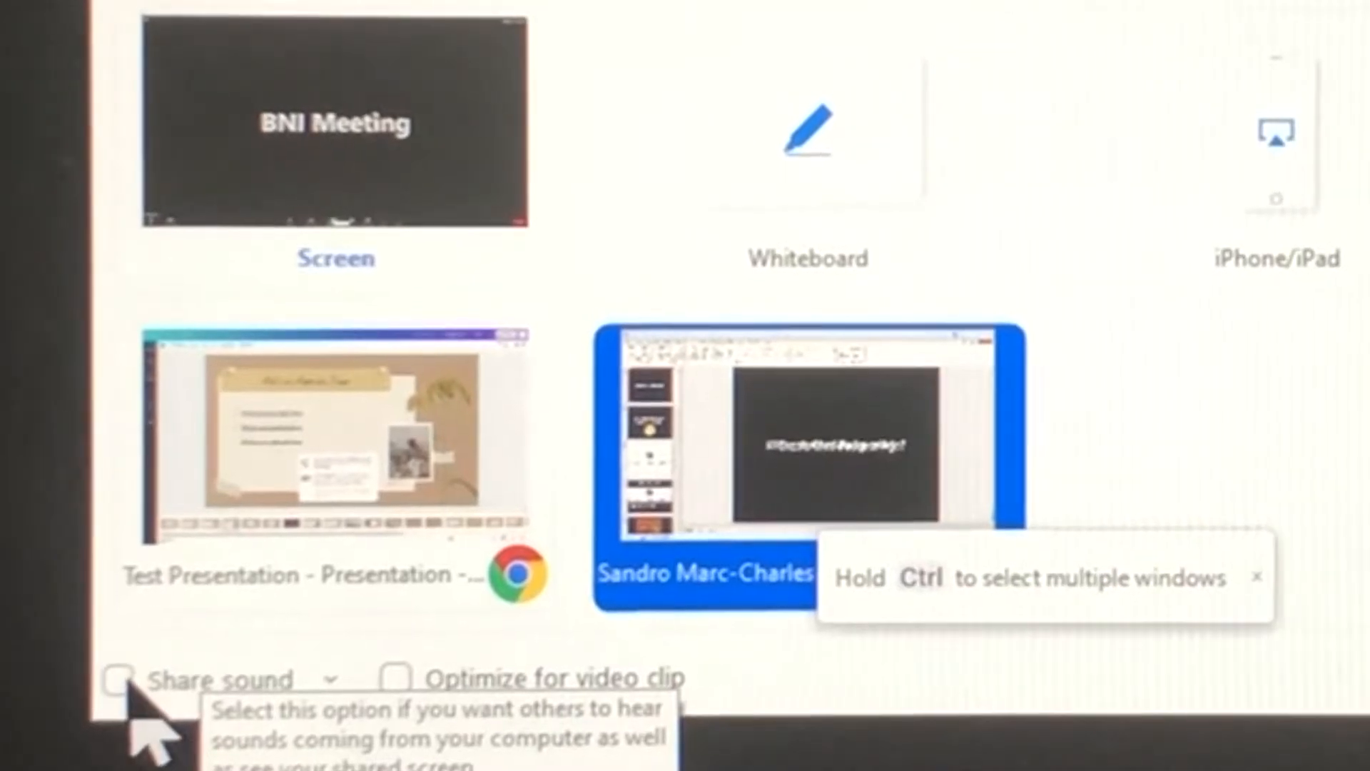
left_click(120, 679)
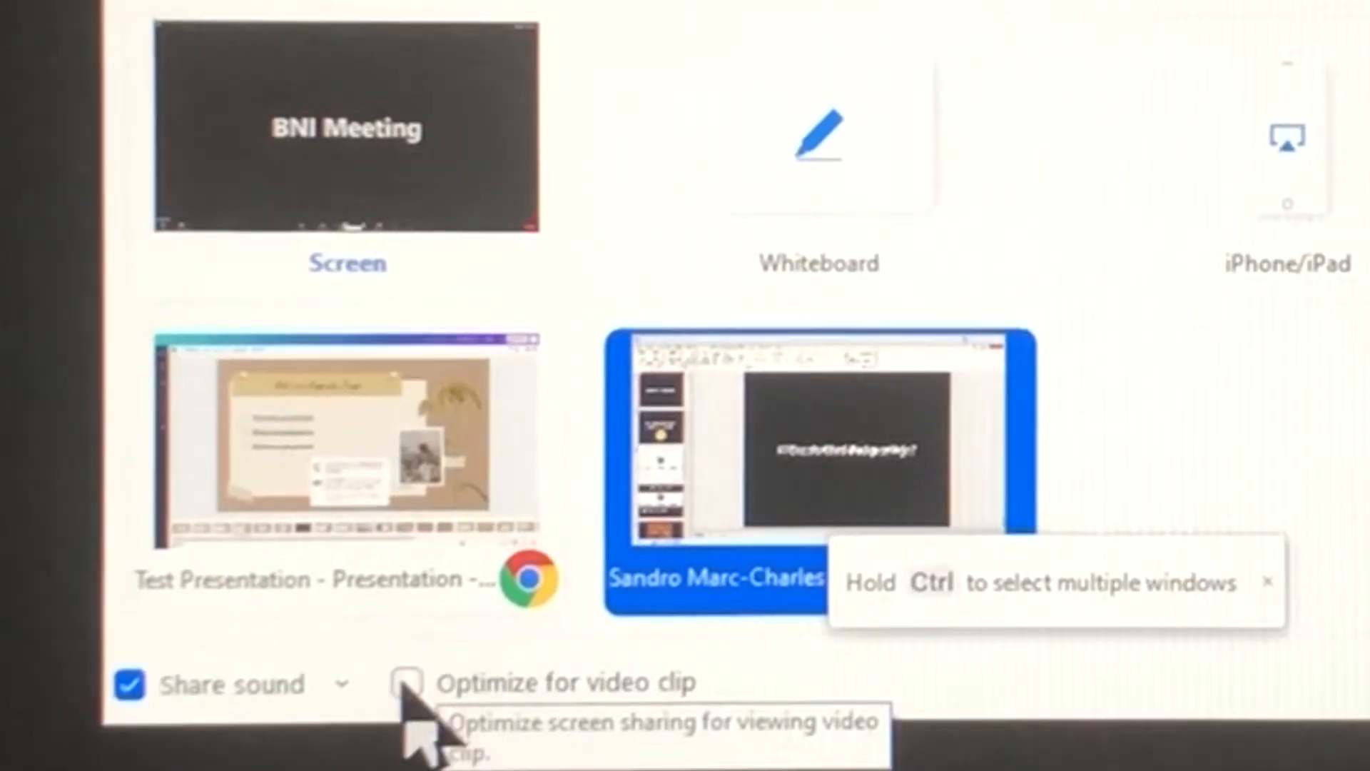
left_click(399, 682)
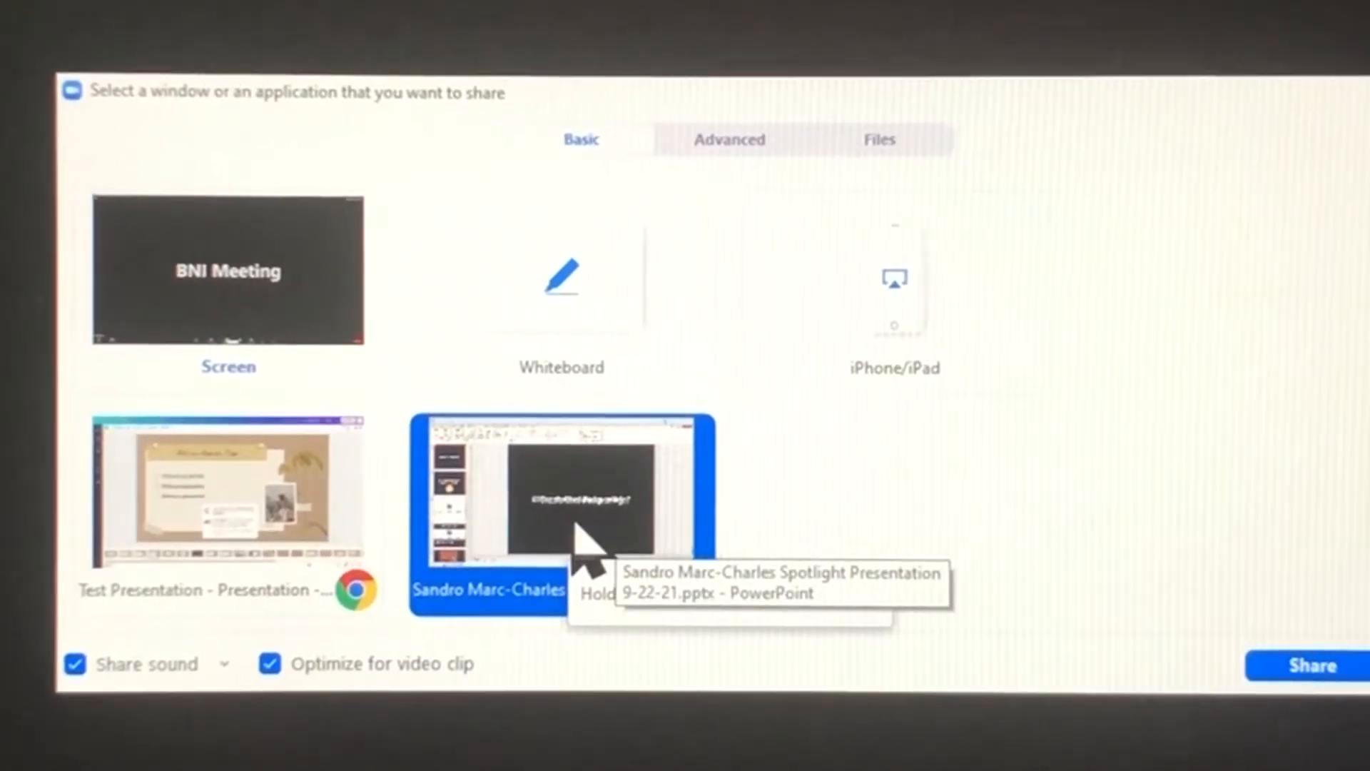
left_click(1310, 665)
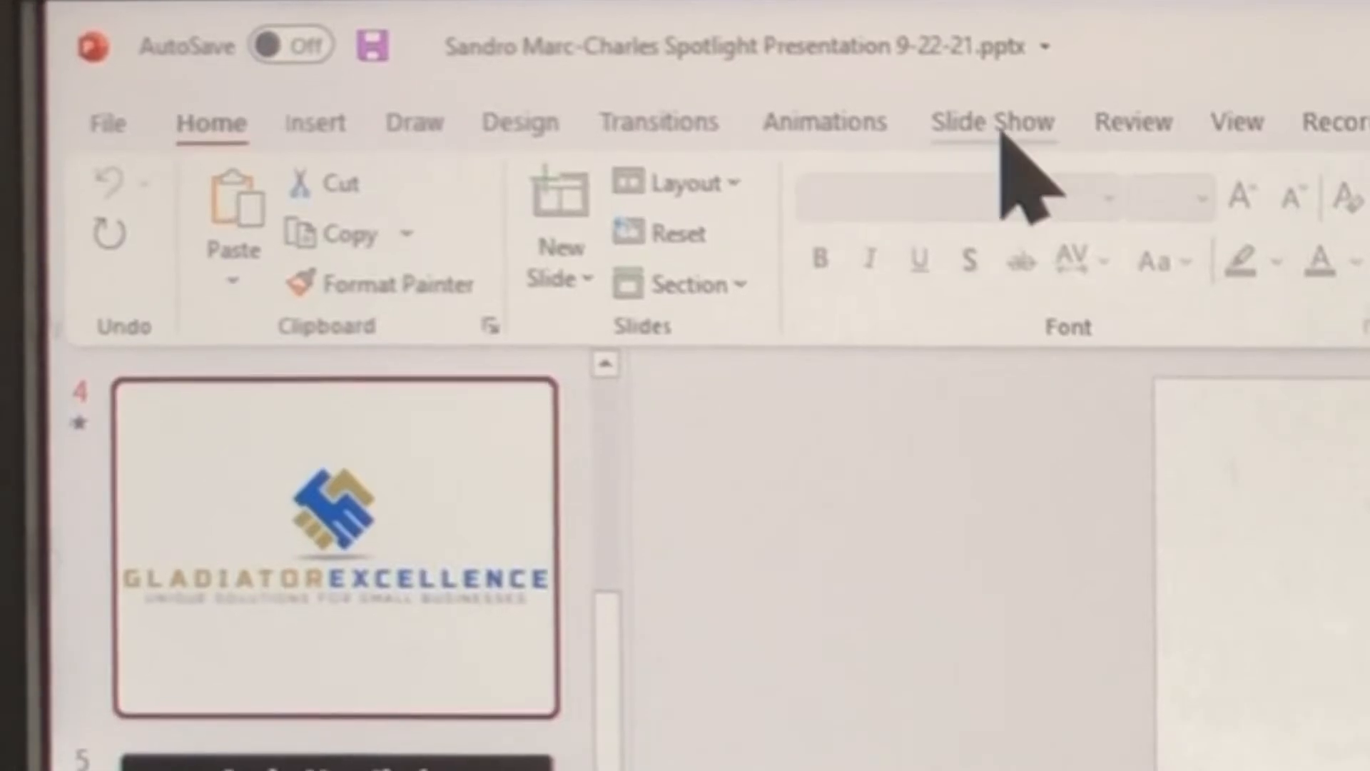
- Start the spotlight deck's slideshow from the first slide via the Slide Show options
left_click(992, 123)
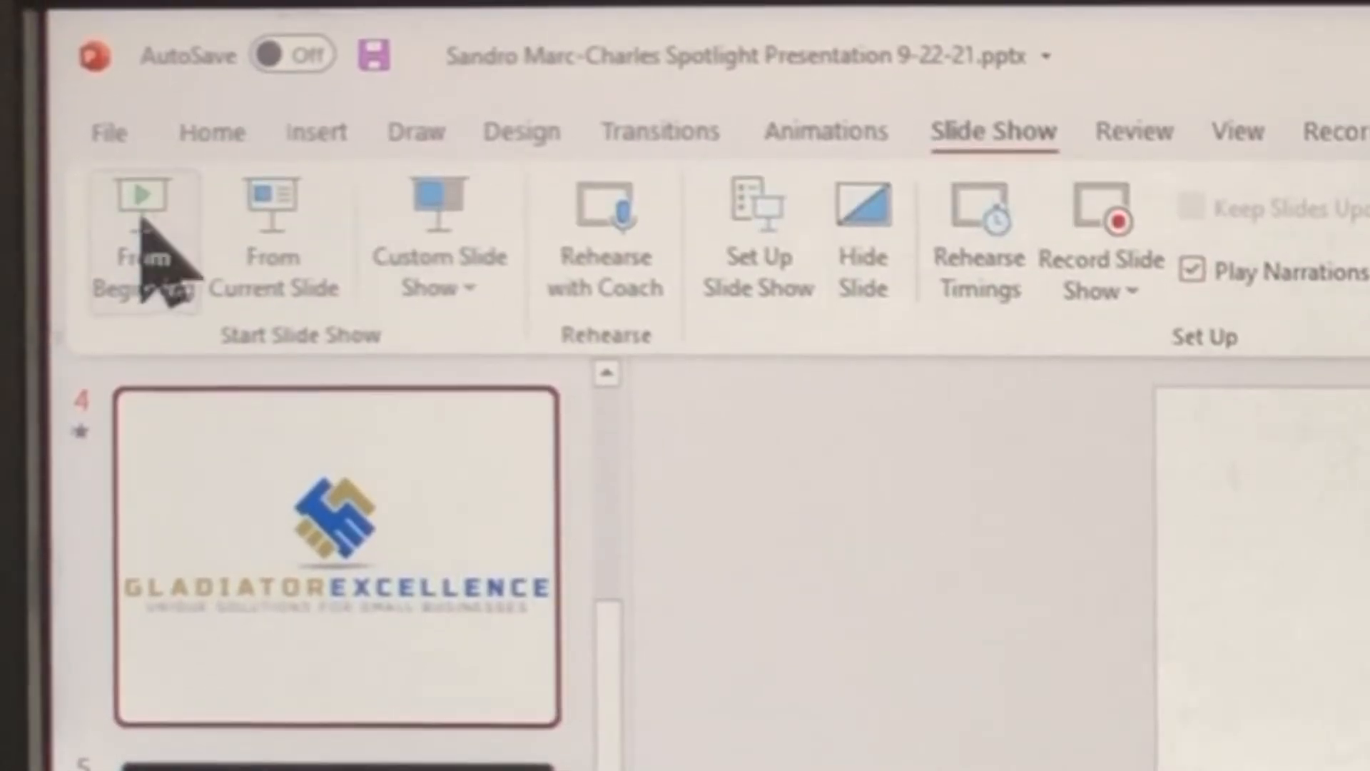
mouse_move(157, 218)
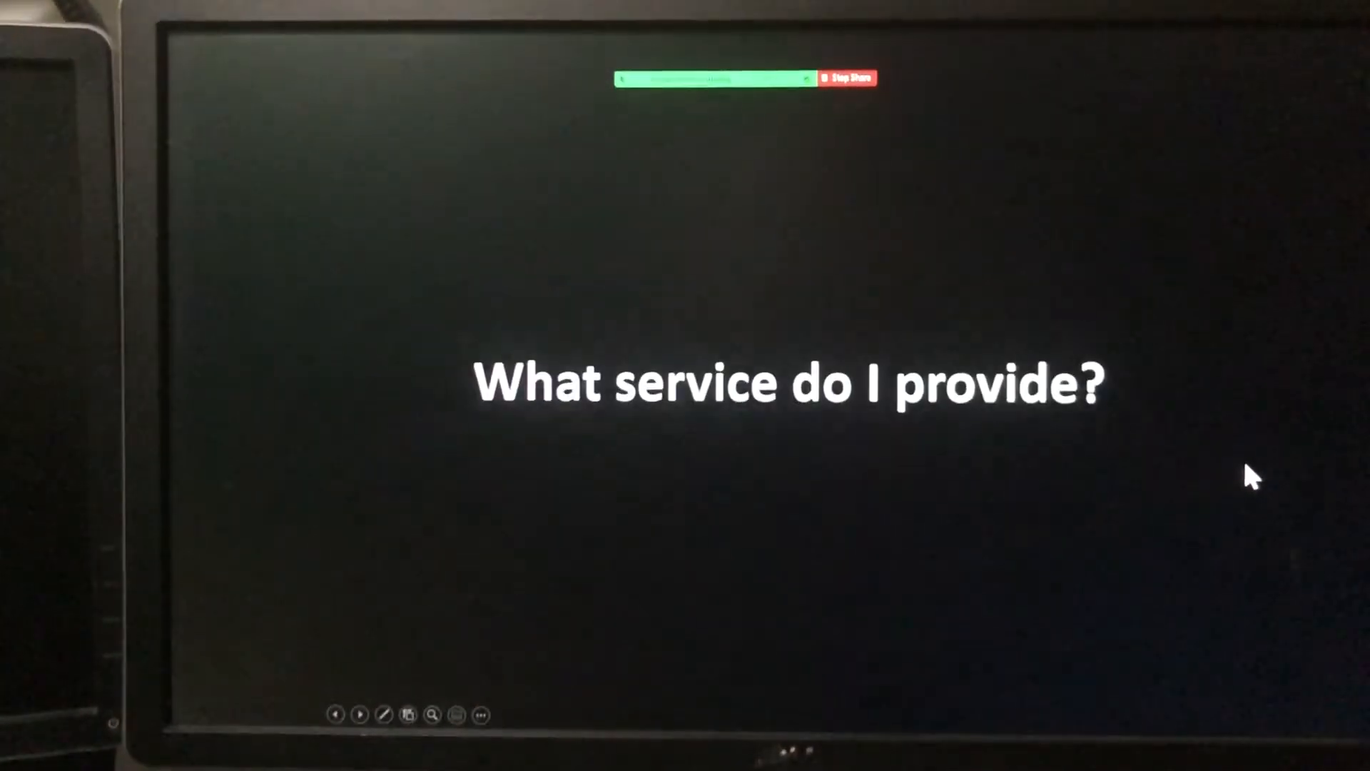
mouse_move(1174, 350)
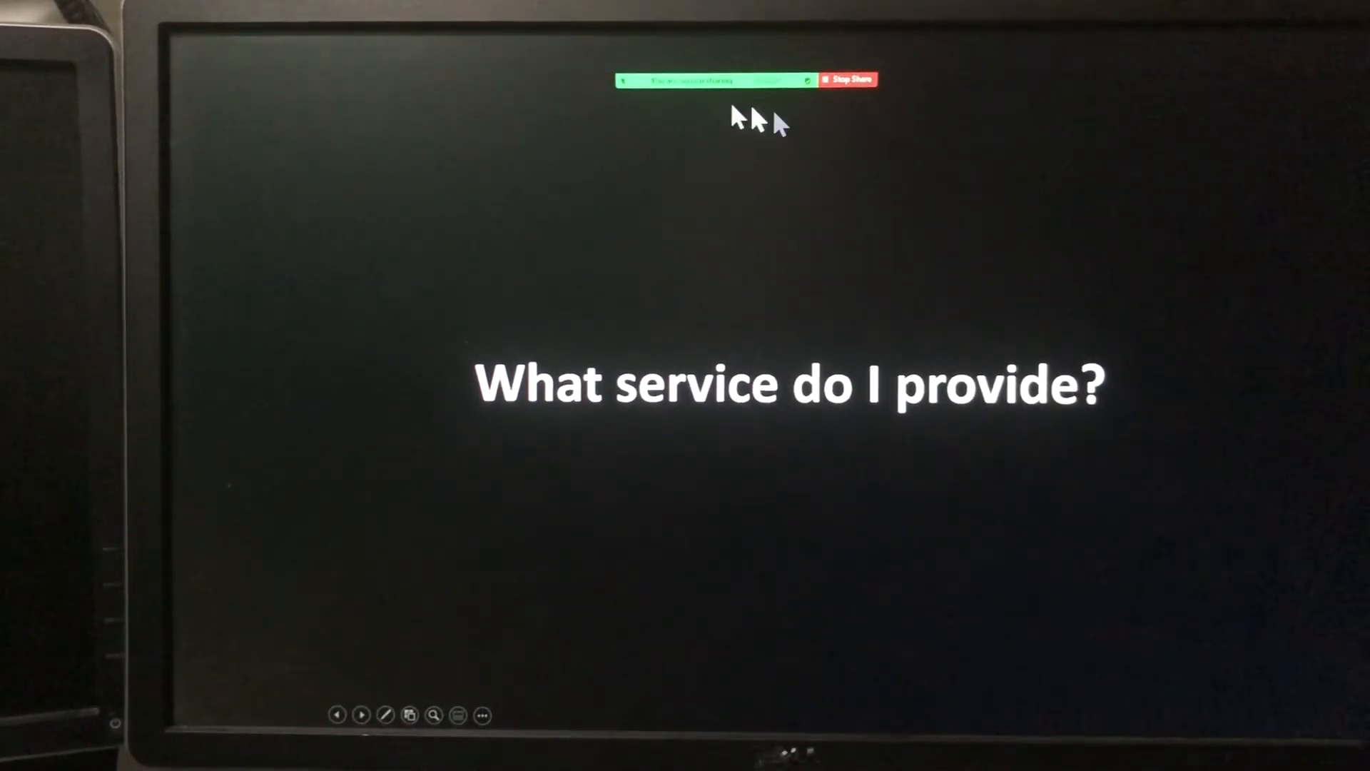
mouse_move(1276, 424)
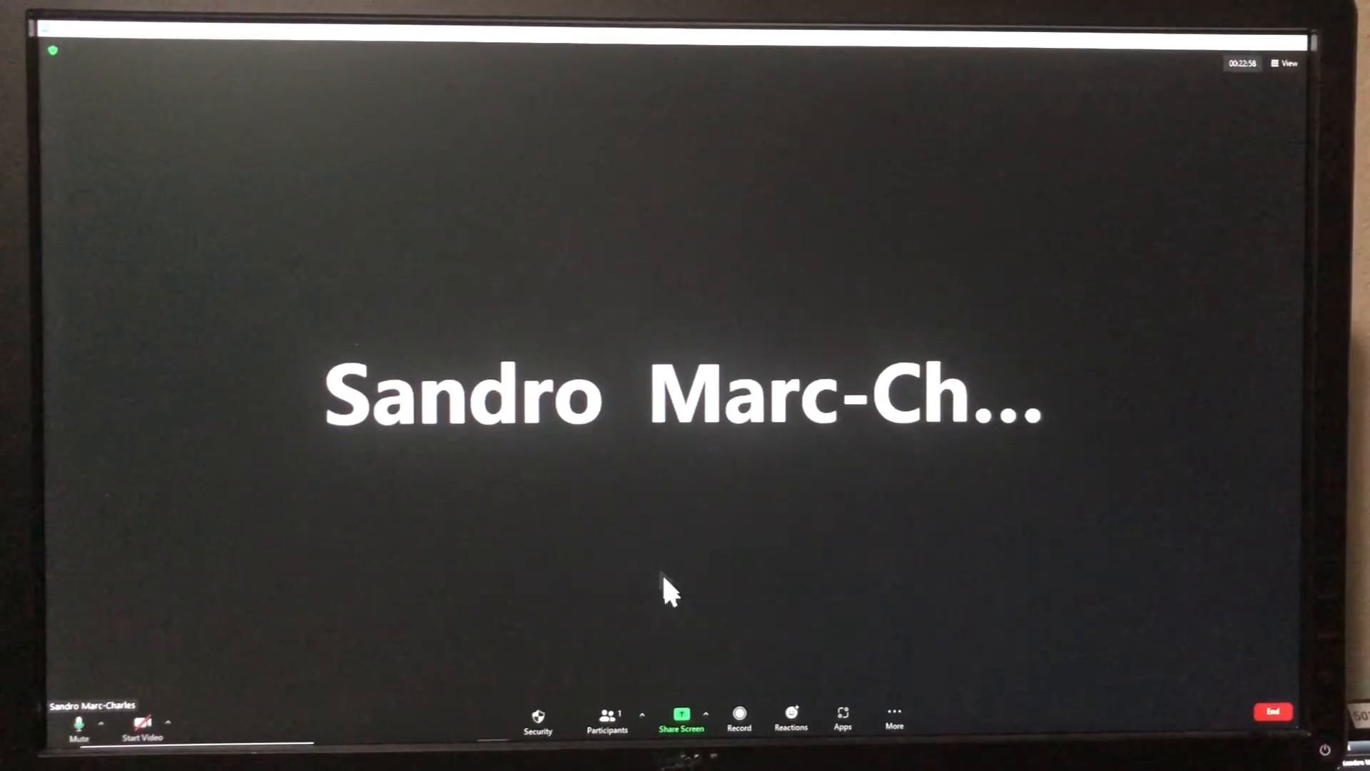
- Share the Chrome window titled Test Presentation through Zoom screen share
left_click(680, 716)
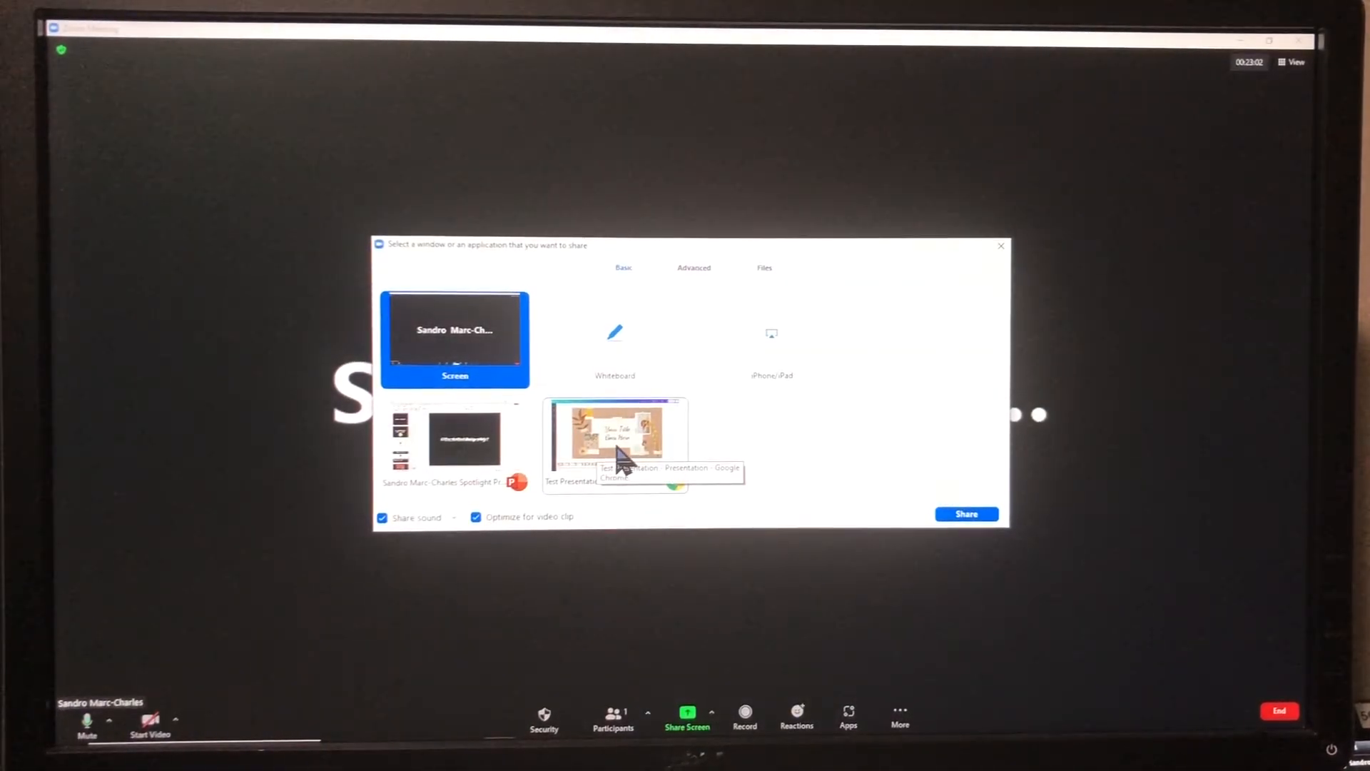
left_click(965, 514)
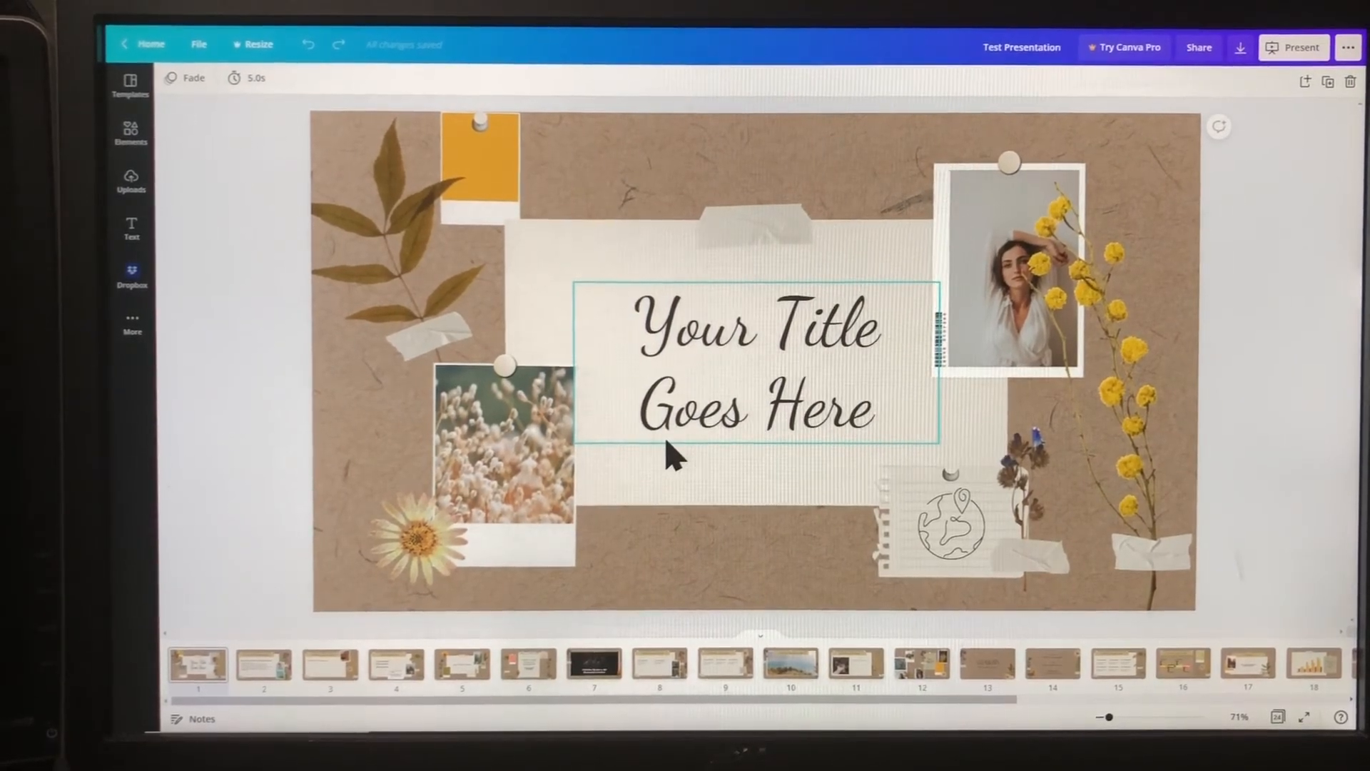
left_click(244, 522)
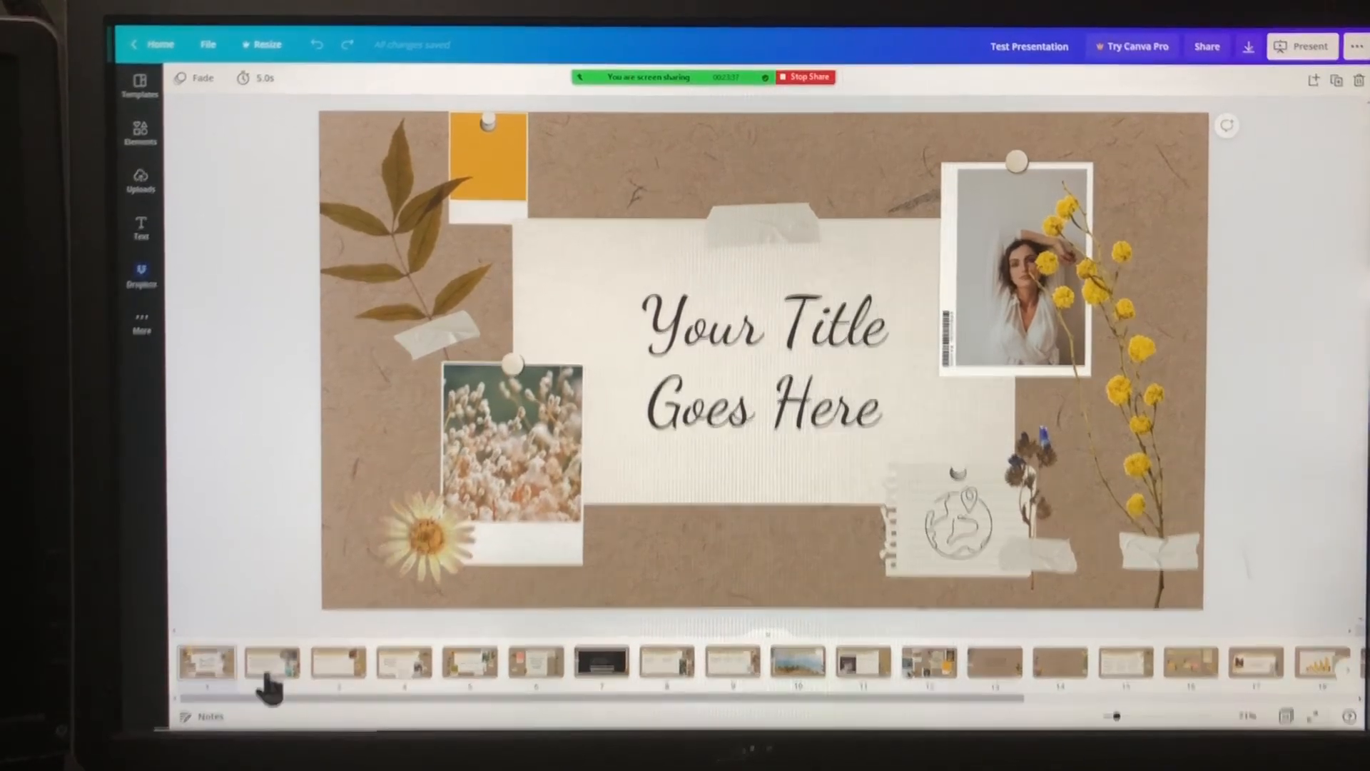
left_click(387, 661)
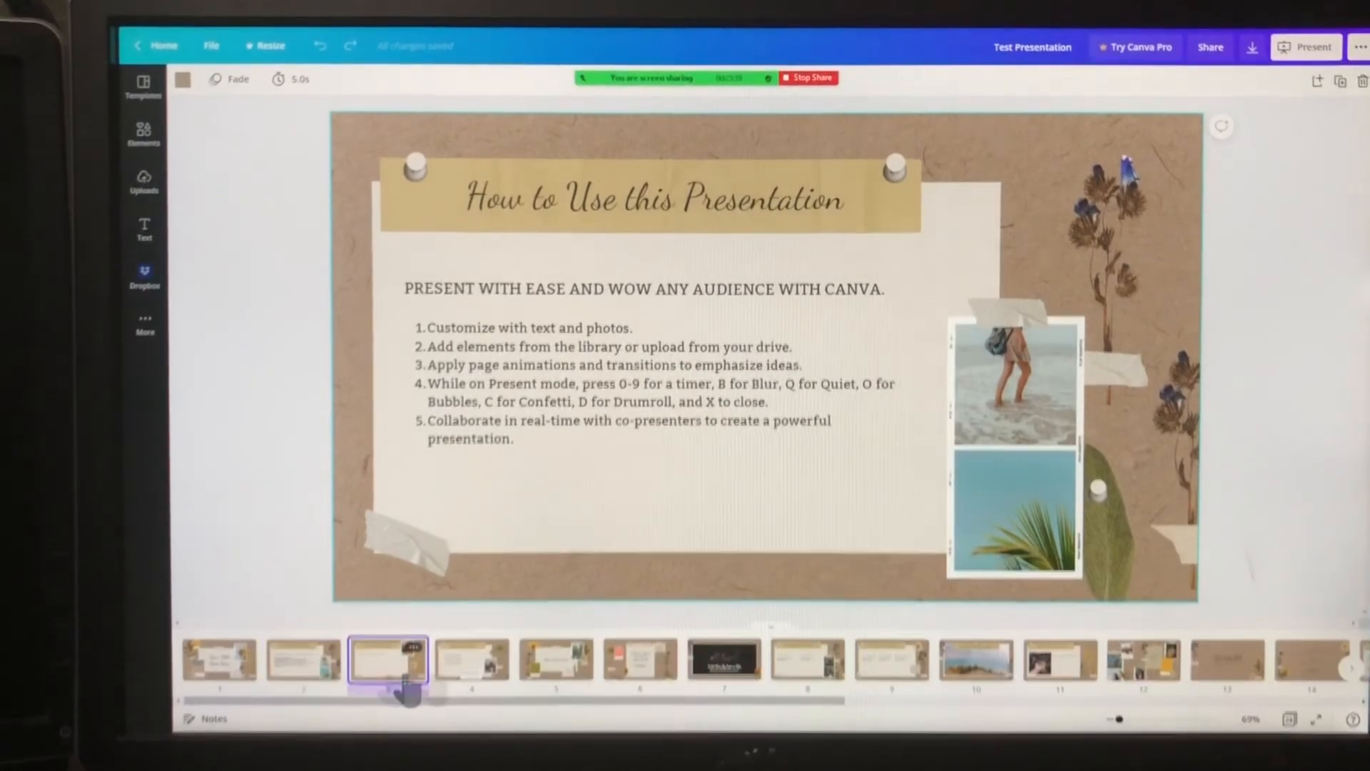
left_click(474, 656)
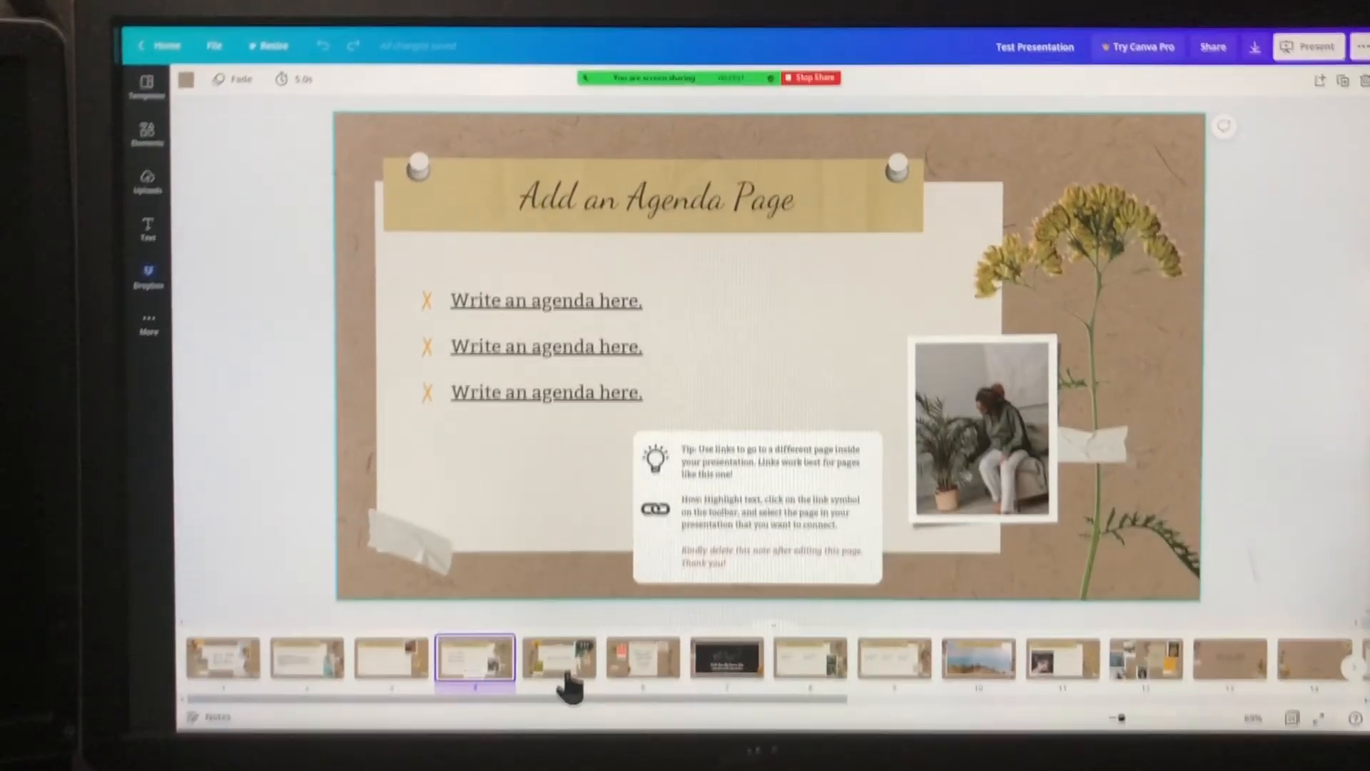
left_click(223, 657)
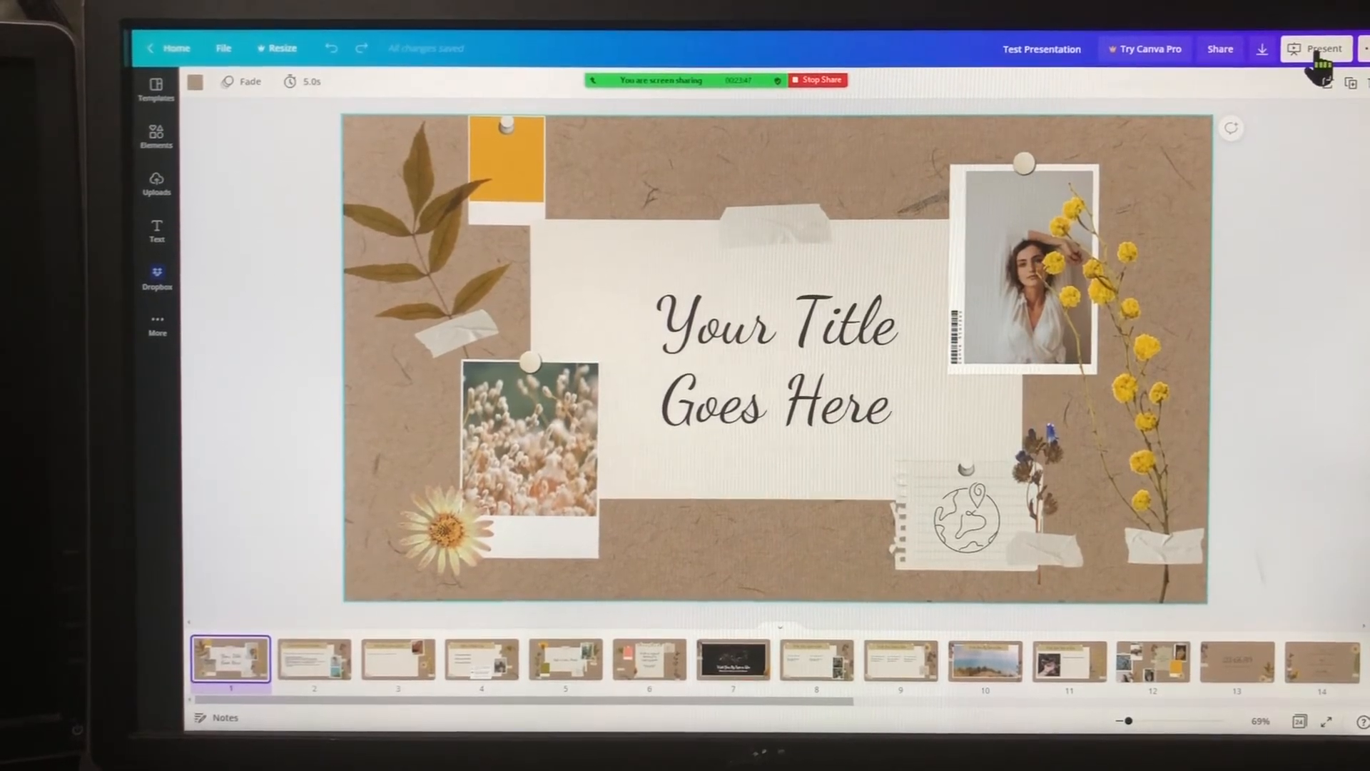
- Present the Test Presentation full screen in Standard type and advance to the topic slide
left_click(1315, 49)
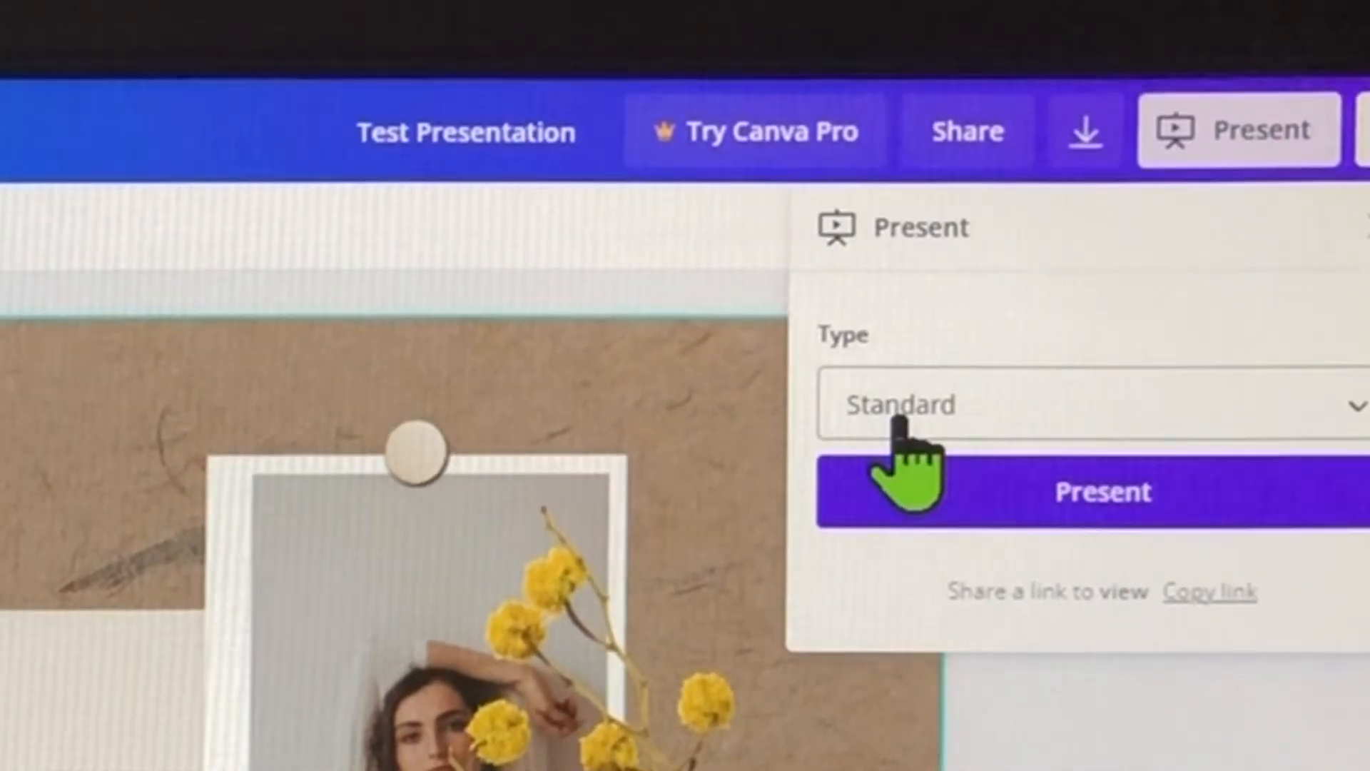
left_click(1101, 491)
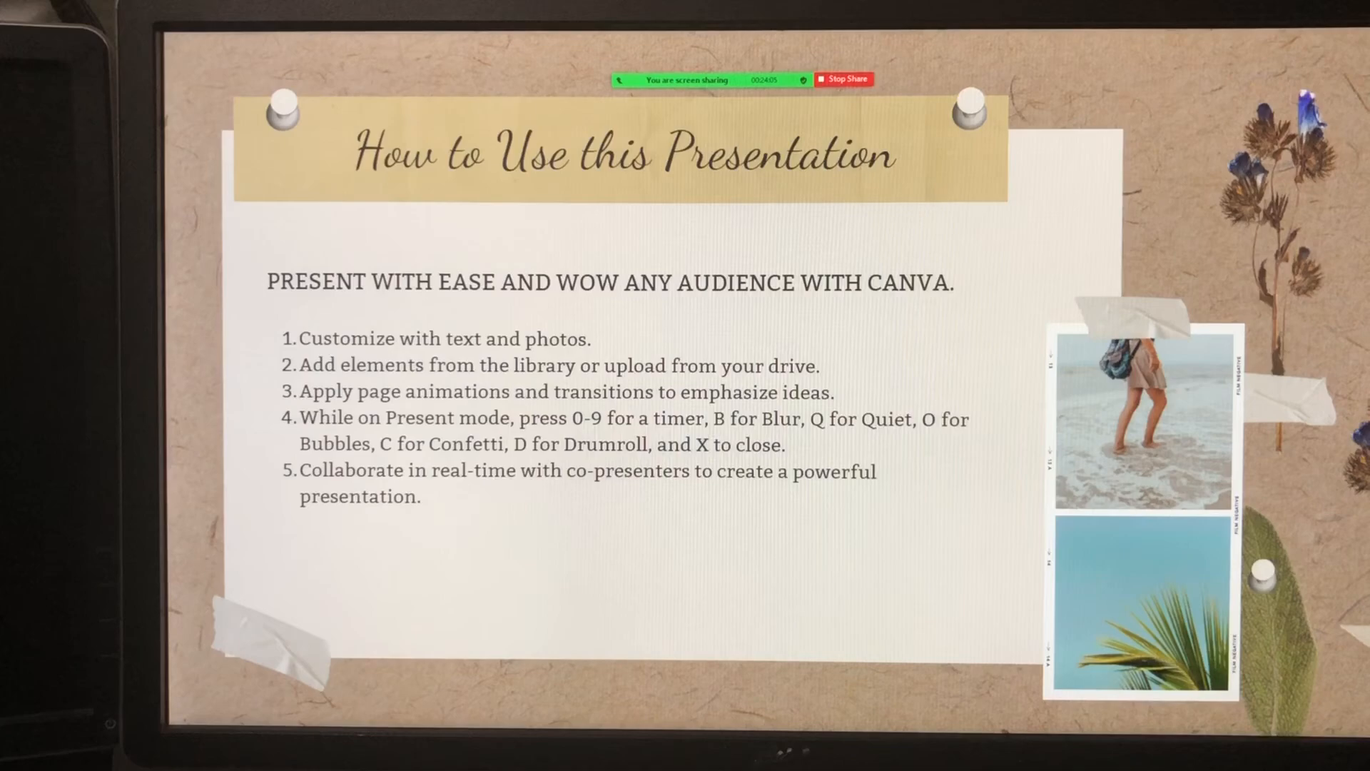
key("right")
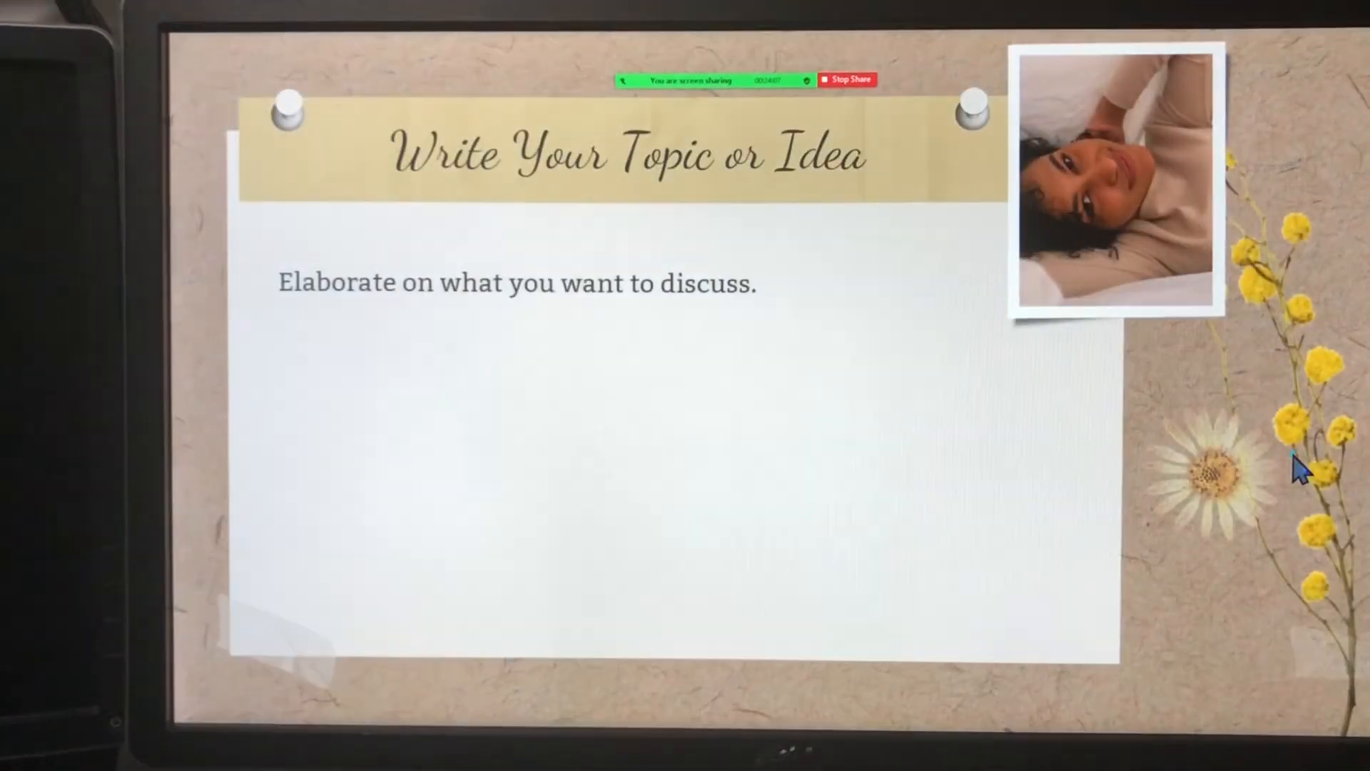